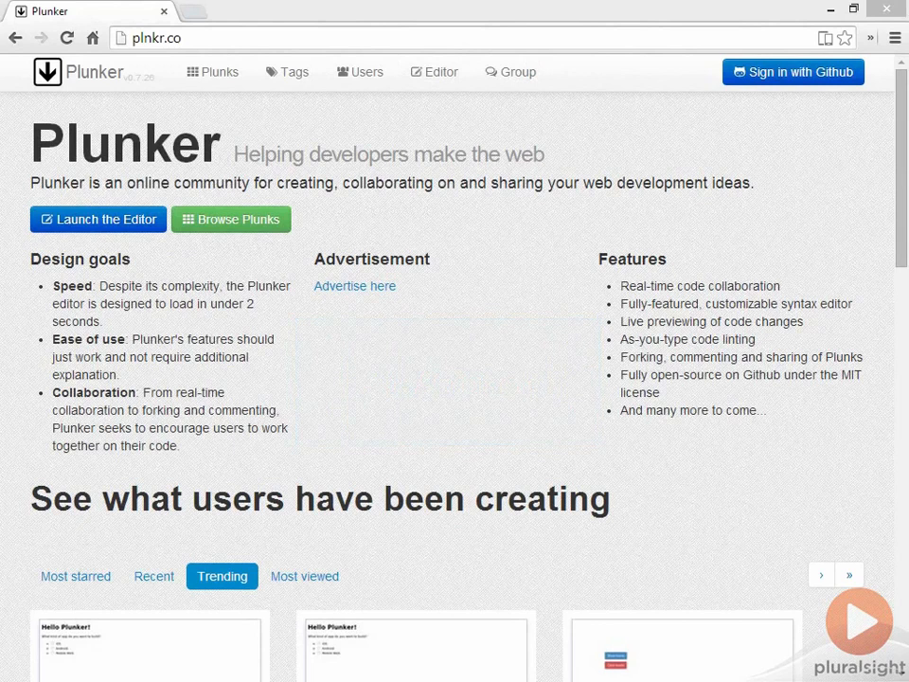
mouse_move(98, 219)
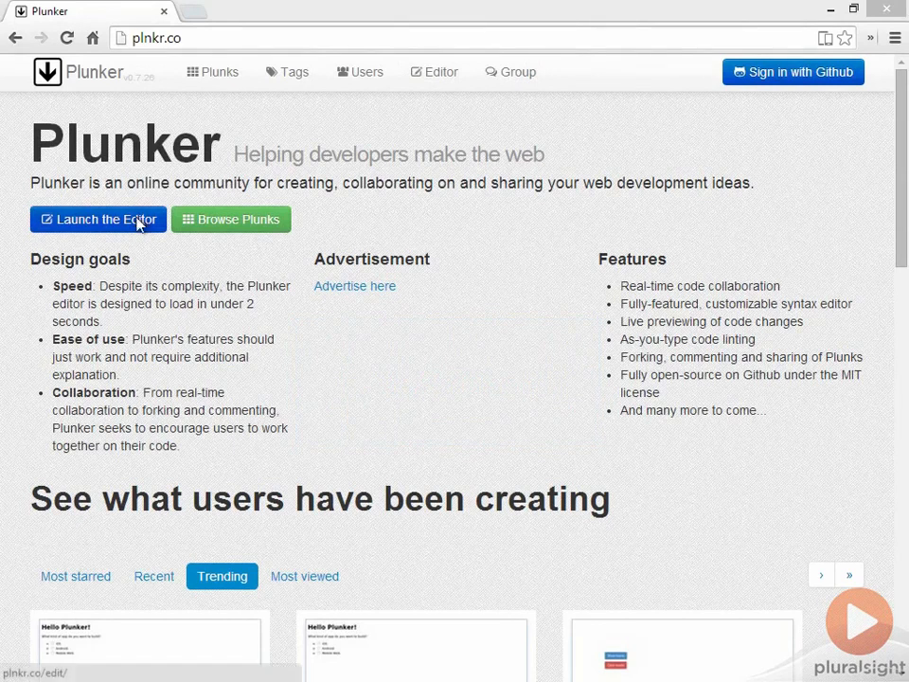
Launch the Plunker editor with the starter index.html plunk
left_click(99, 220)
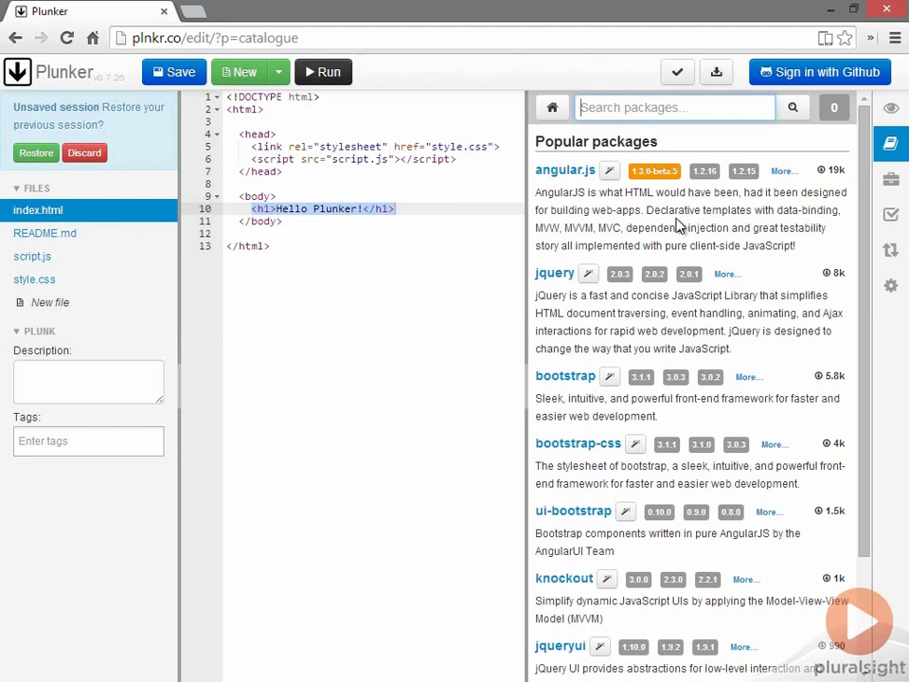
Search packages for 'angular' and add the AngularJS script tag to index.html's head
left_click(674, 106)
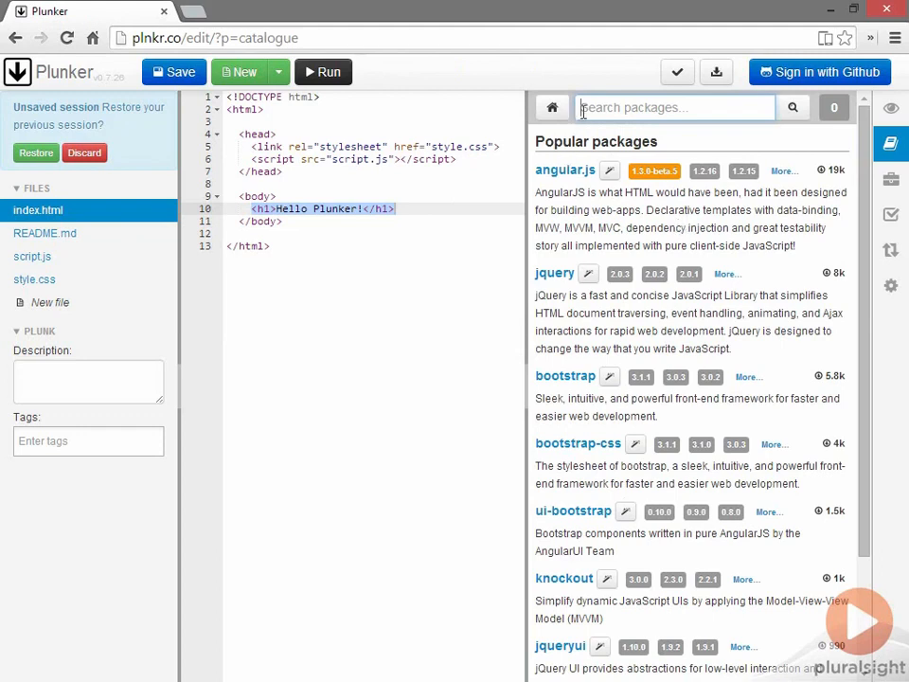
type("angular")
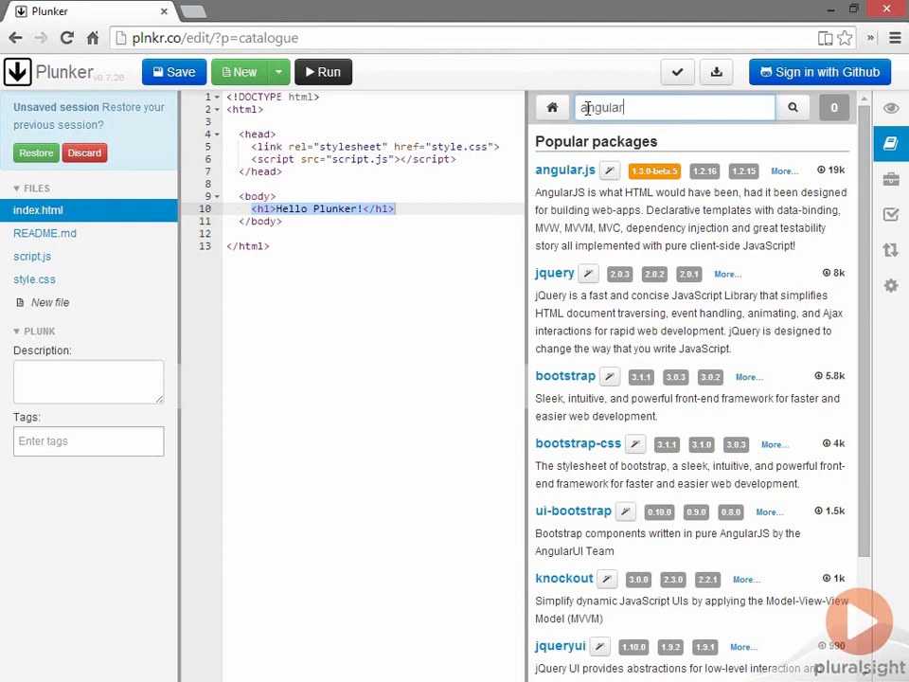
left_click(792, 106)
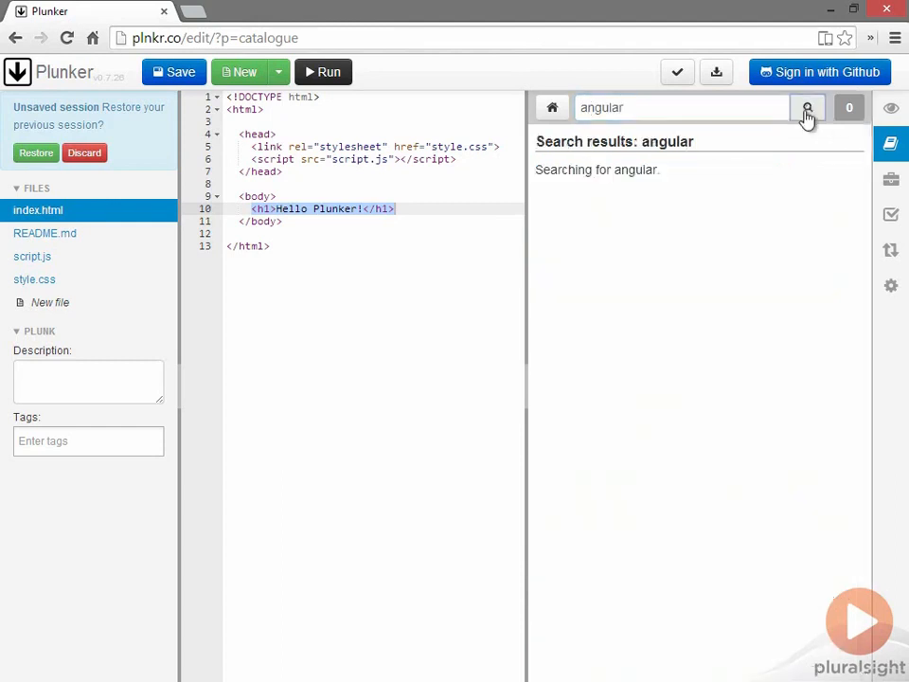
left_click(807, 106)
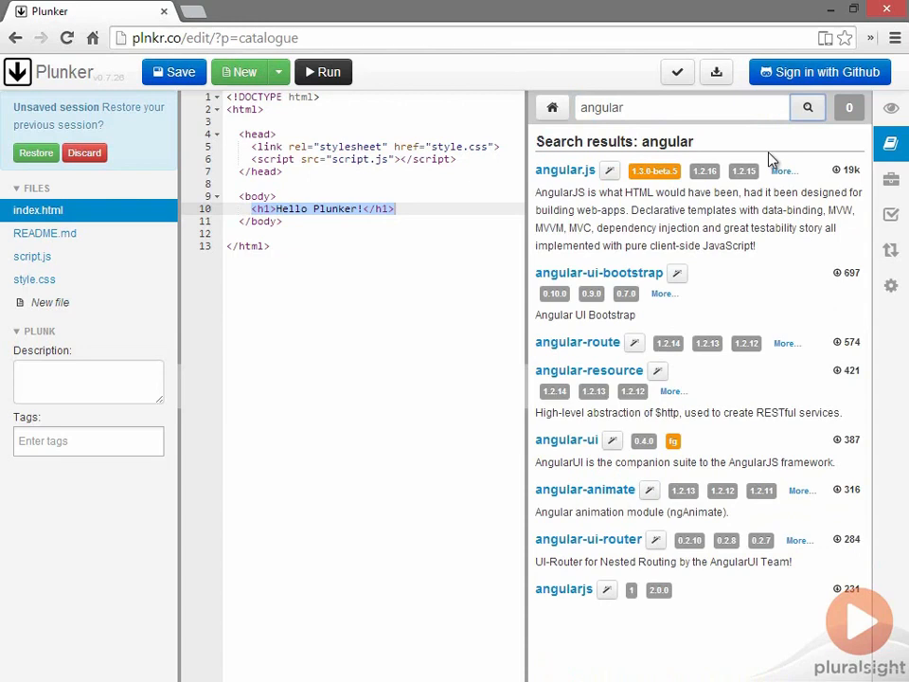
mouse_move(610, 170)
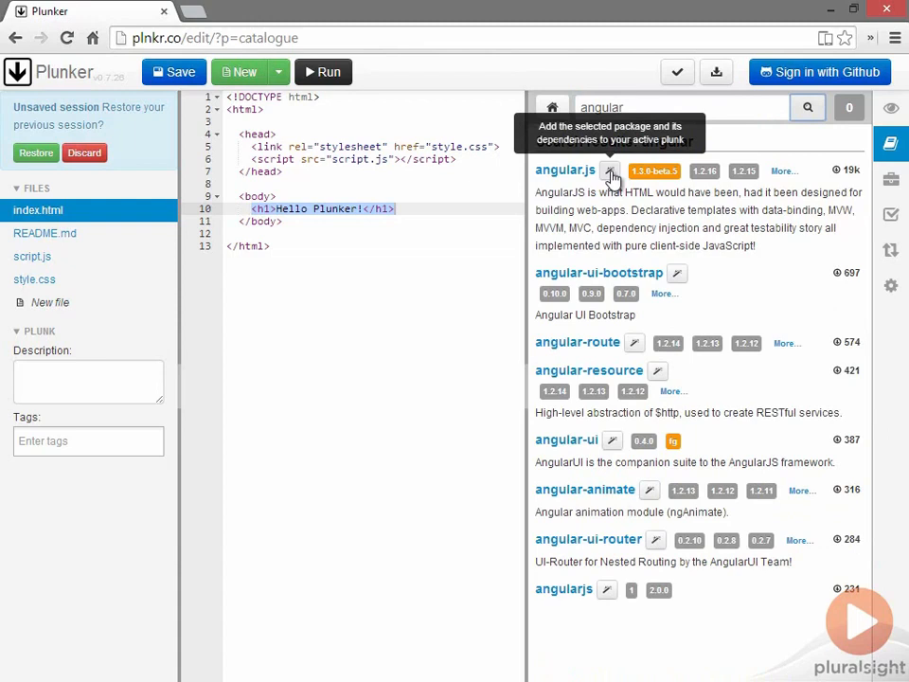
left_click(610, 170)
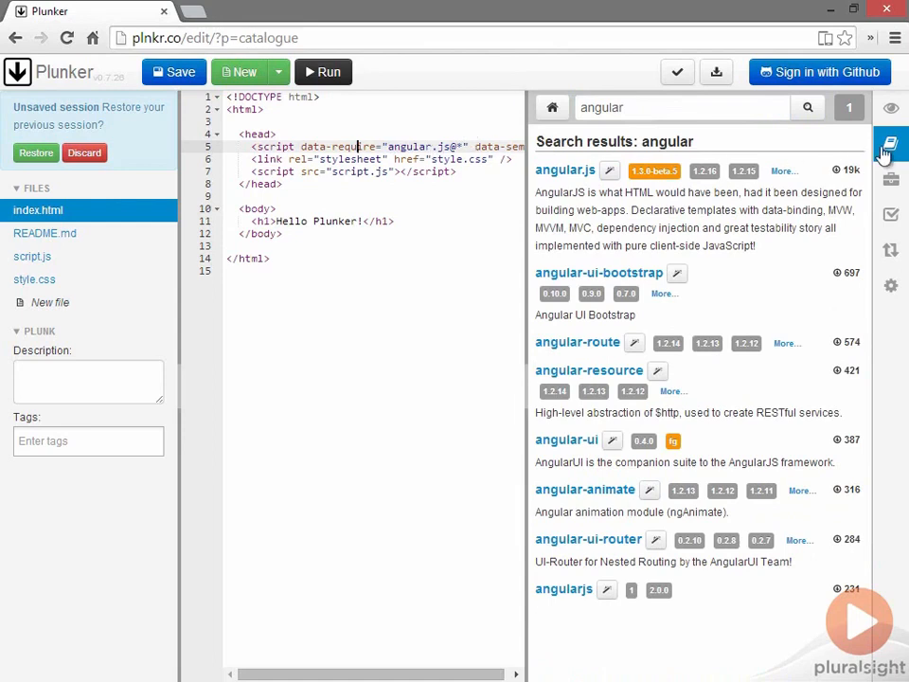
mouse_move(888, 144)
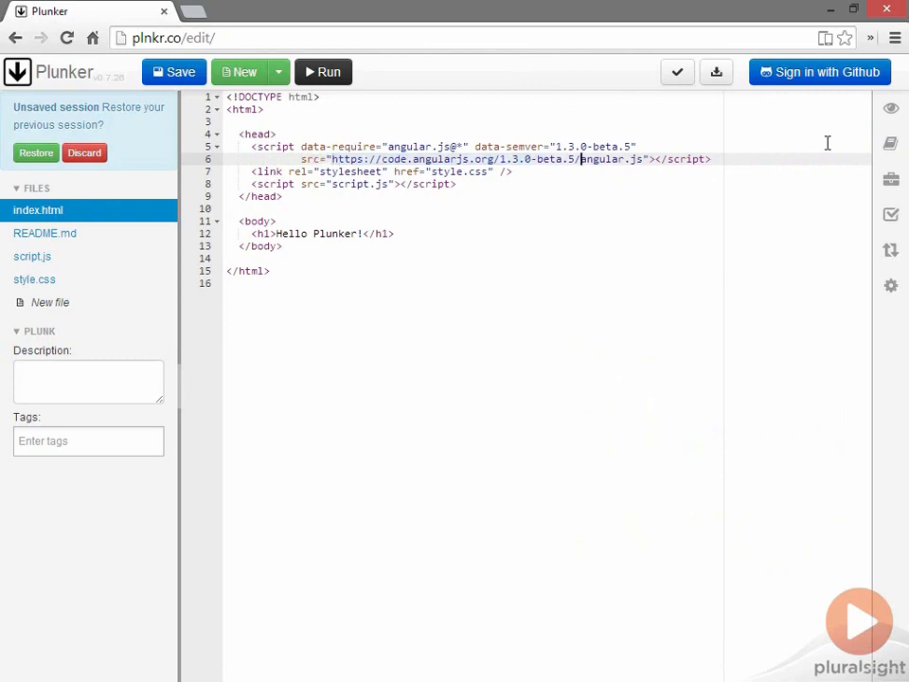
Inspect the inserted AngularJS 1.3.0-beta.5 script tag in the widened code view
double_click(602, 159)
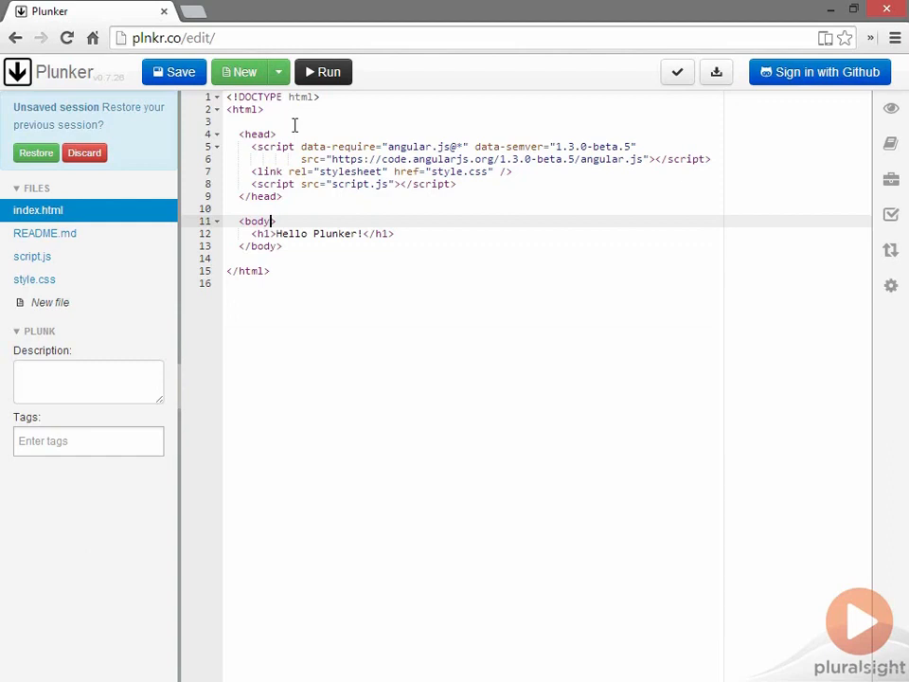
Move the ng-app attribute from the html tag to the body tag
type("n")
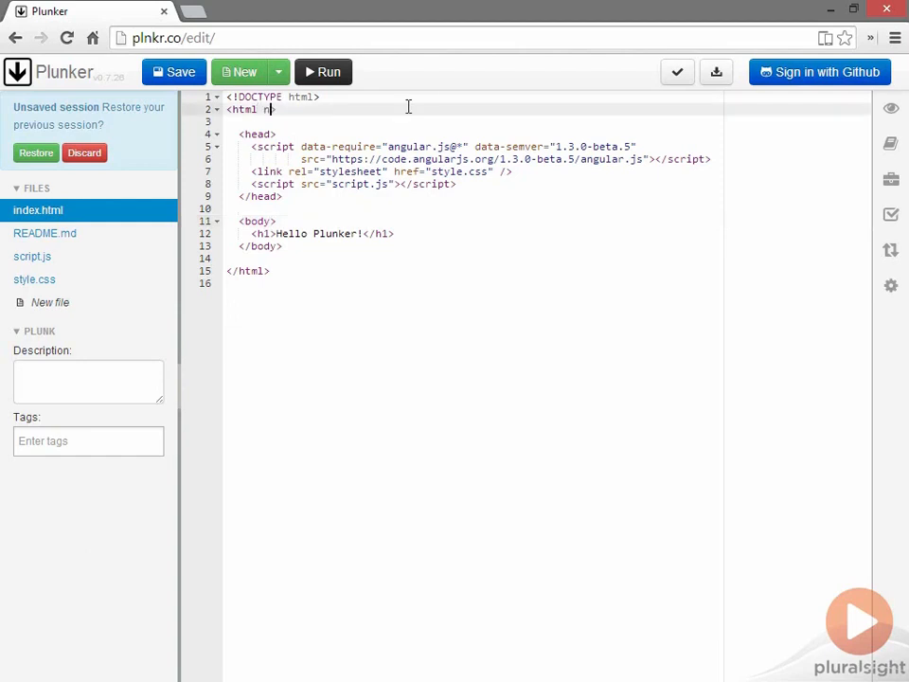
type("g-app")
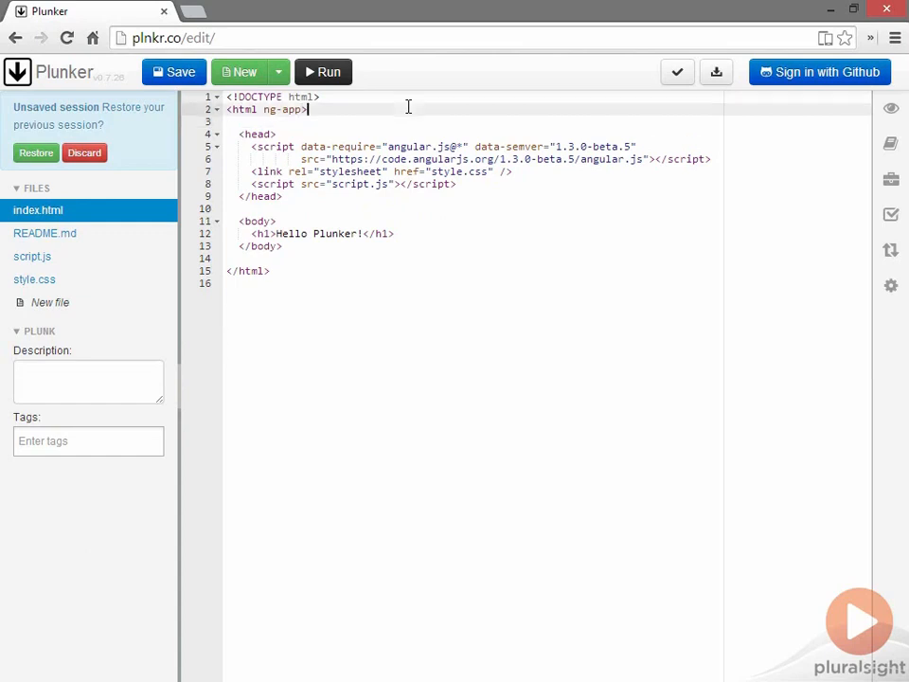
key("BackSpace")
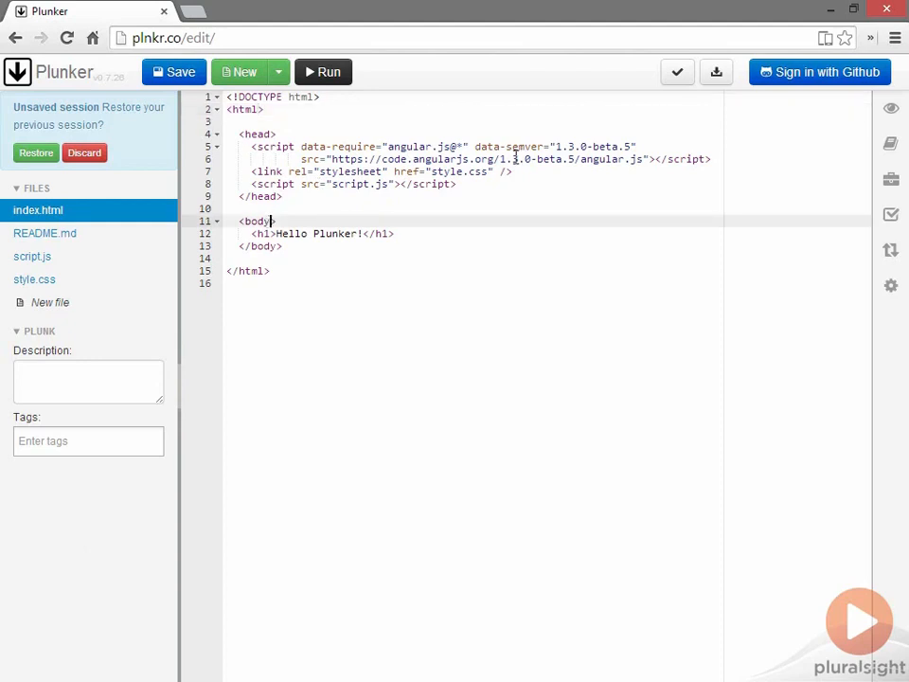
type("ng-app")
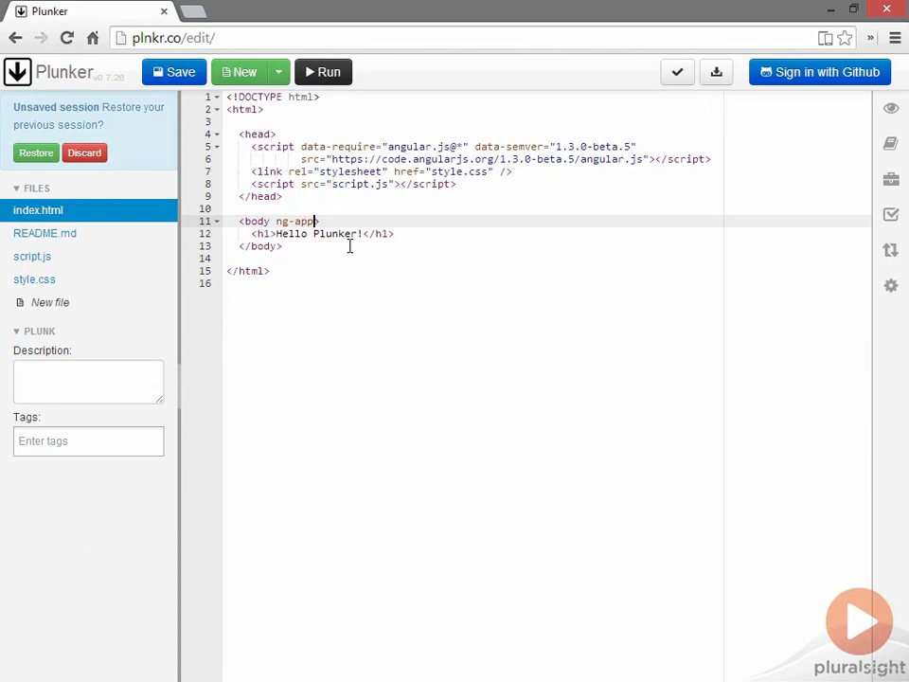
mouse_move(91, 557)
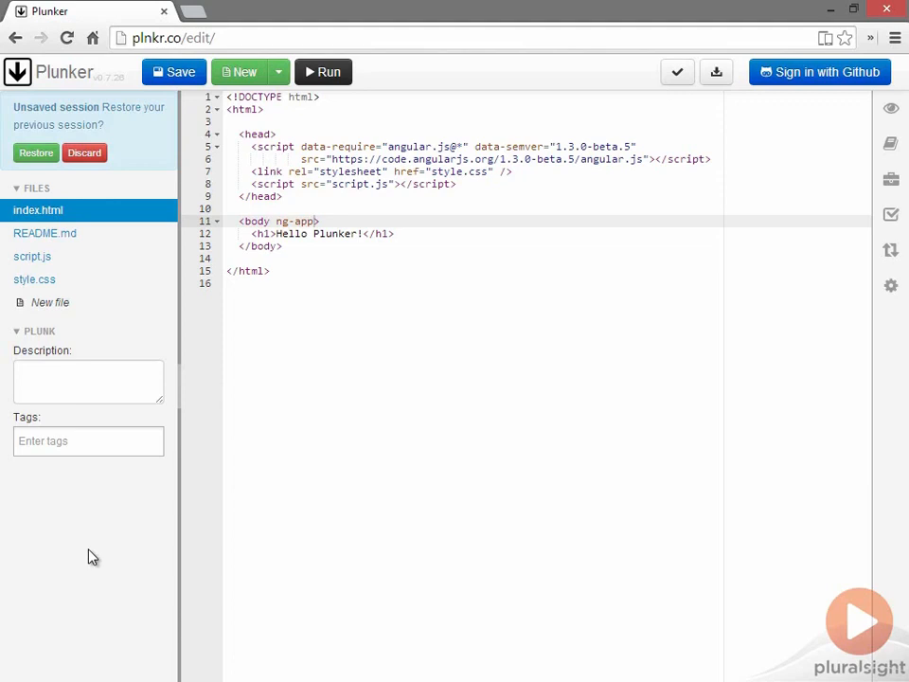
mouse_move(89, 530)
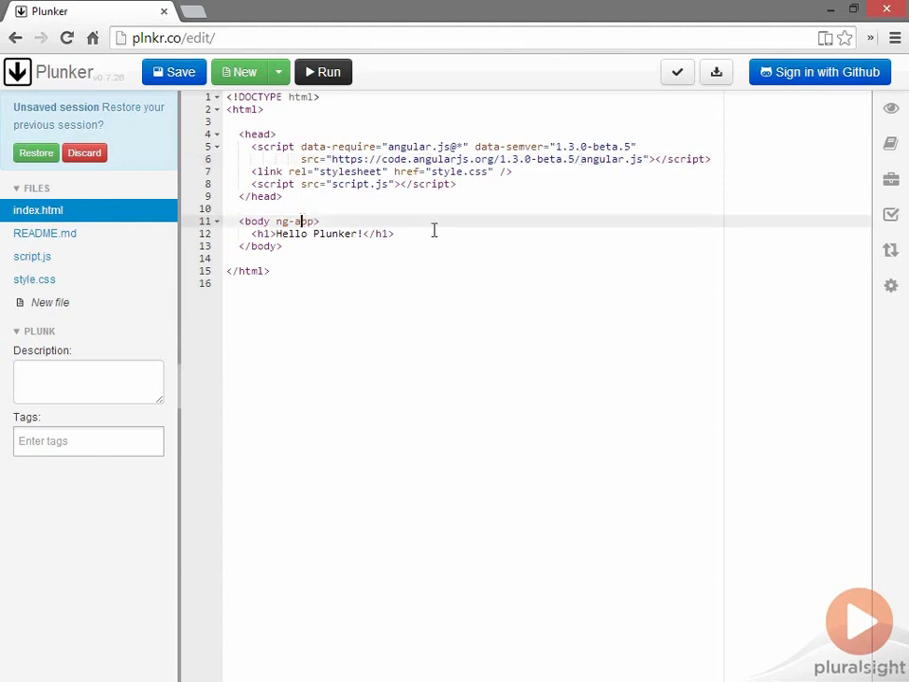
mouse_move(890, 108)
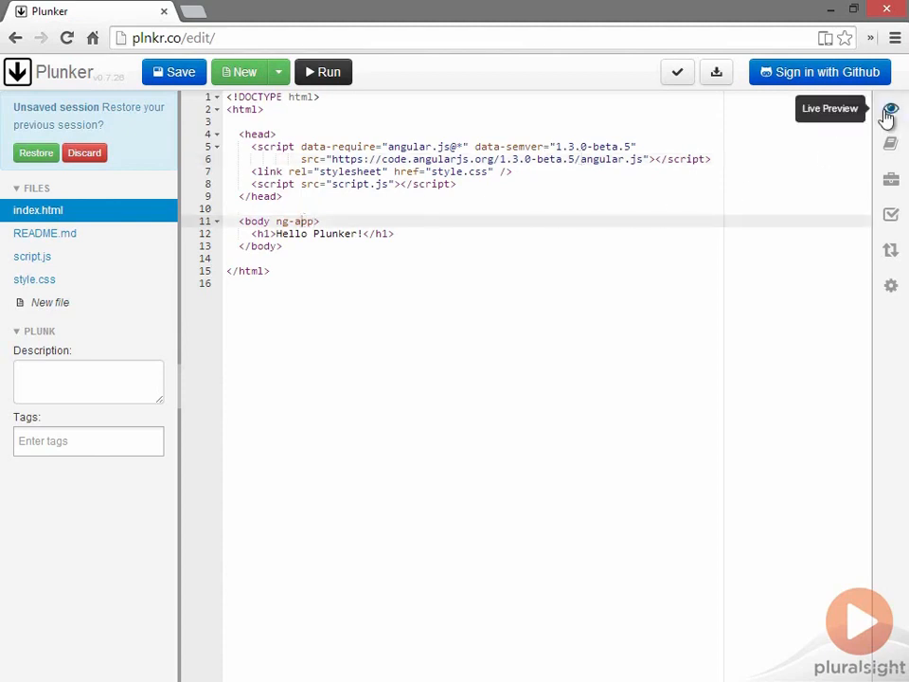
Show the live preview rendering the Hello Plunker! heading
left_click(890, 108)
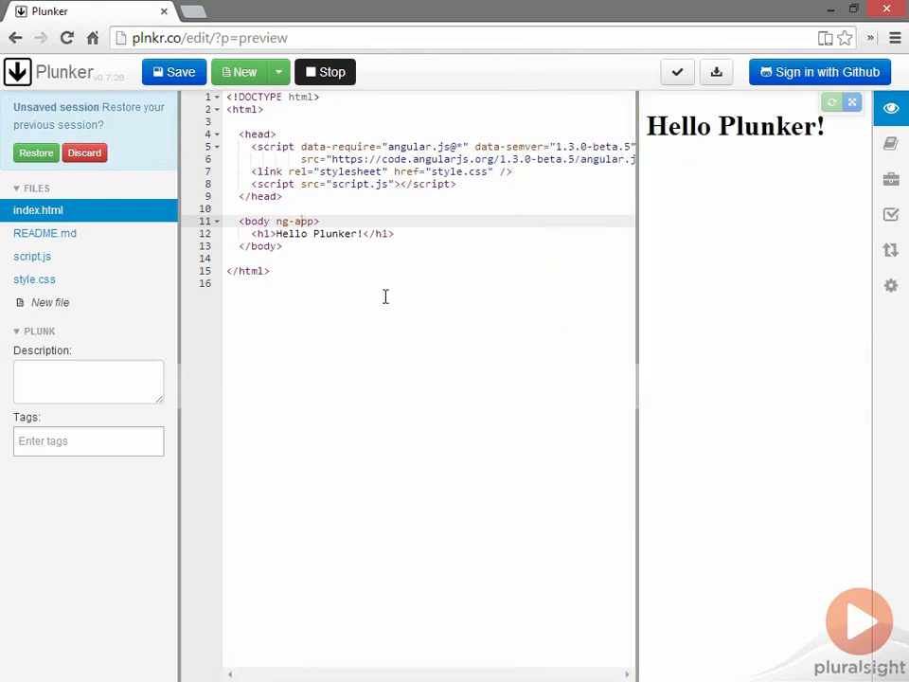
mouse_move(369, 302)
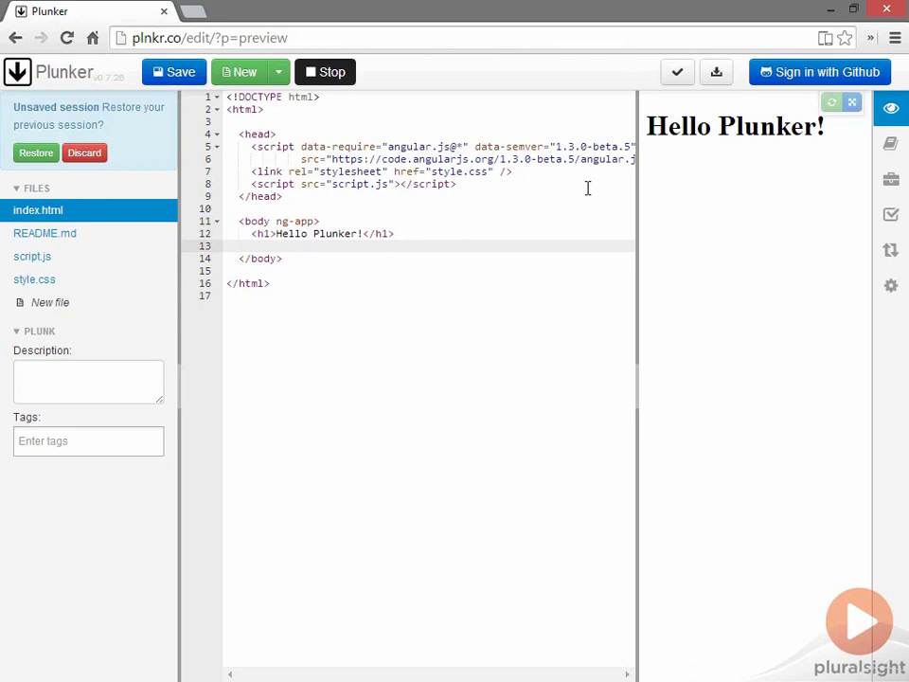
Add the expression {{ 843 / 42 }} under the h1 heading
type("{{ 8")
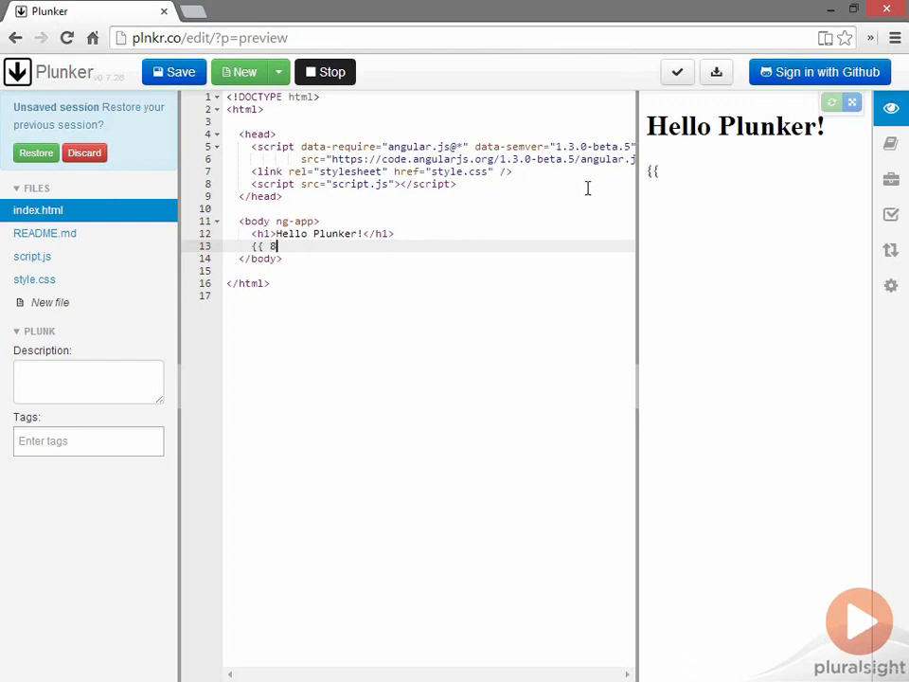
type("43 / 4")
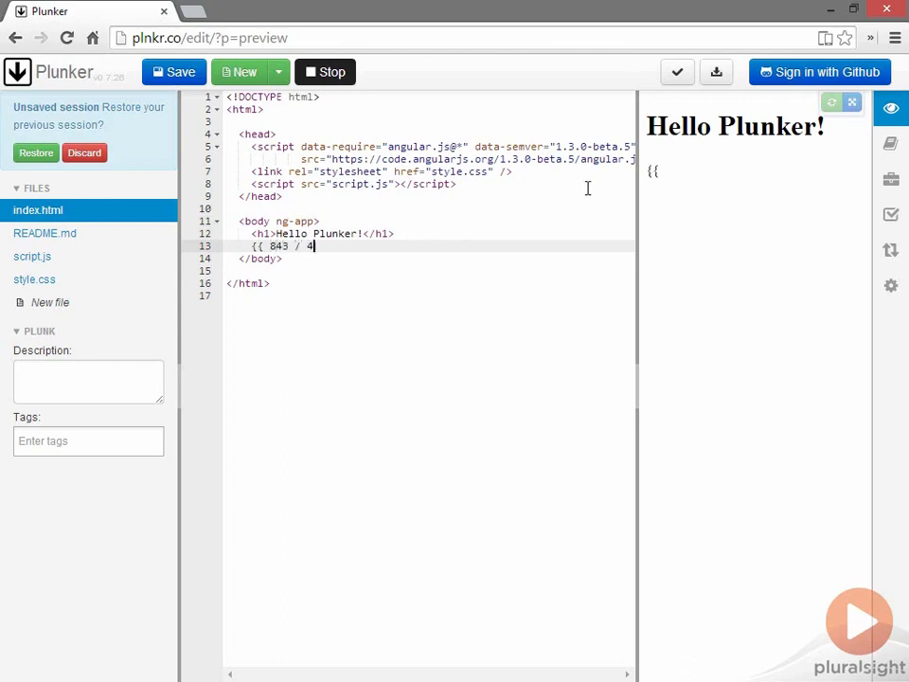
type("2 }}")
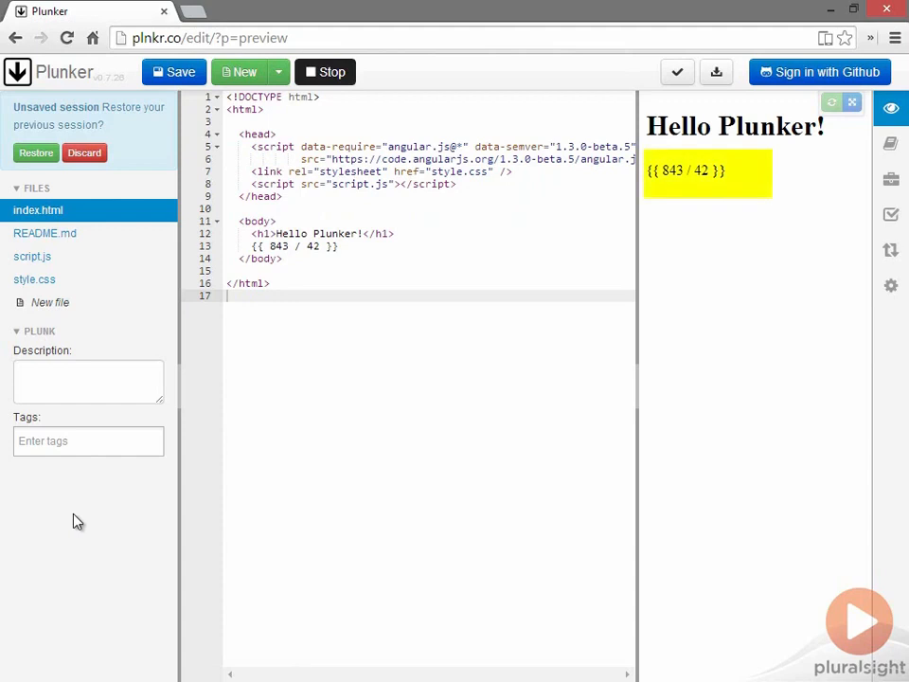
mouse_move(189, 452)
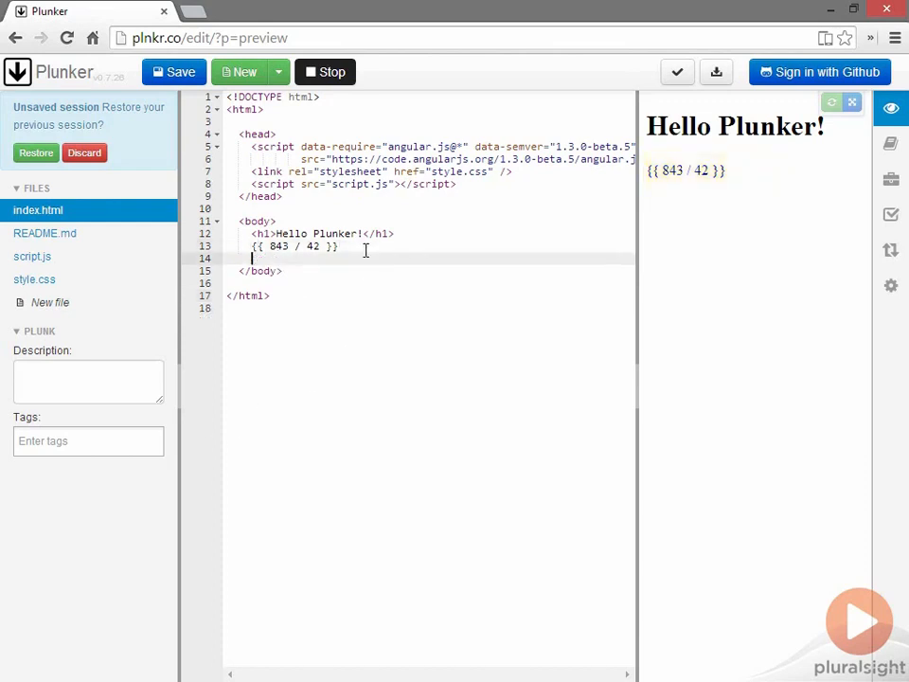
Add an empty <div ng-app></div> in the body
type("<div></div>")
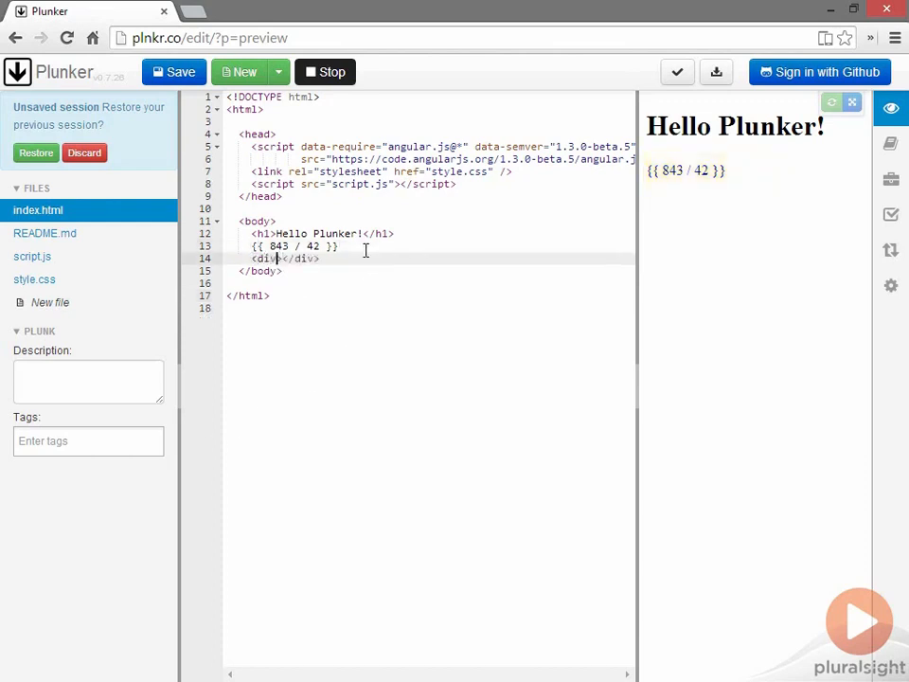
type("ng-")
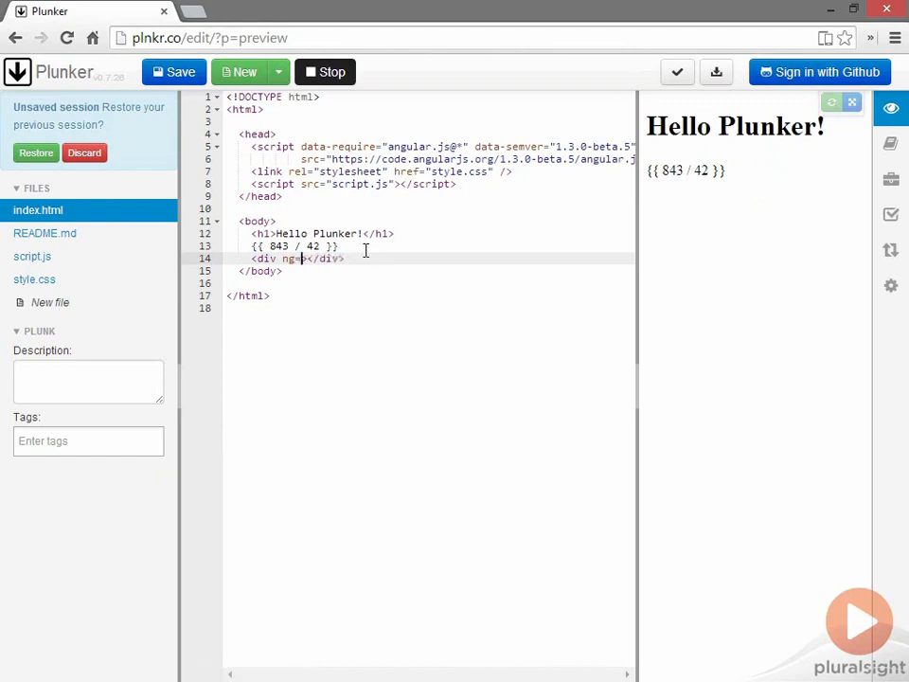
type("app")
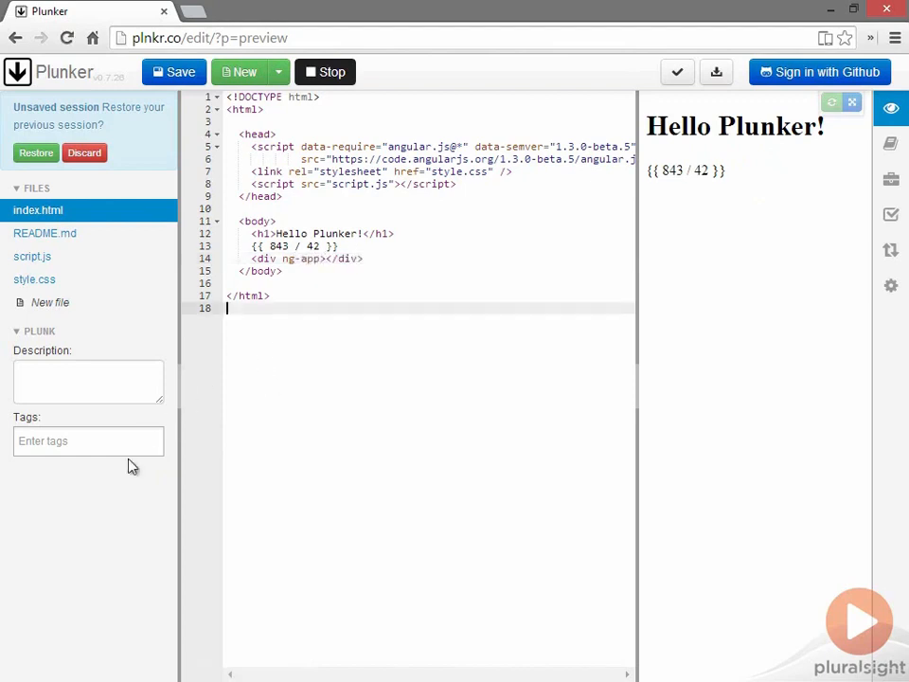
mouse_move(91, 527)
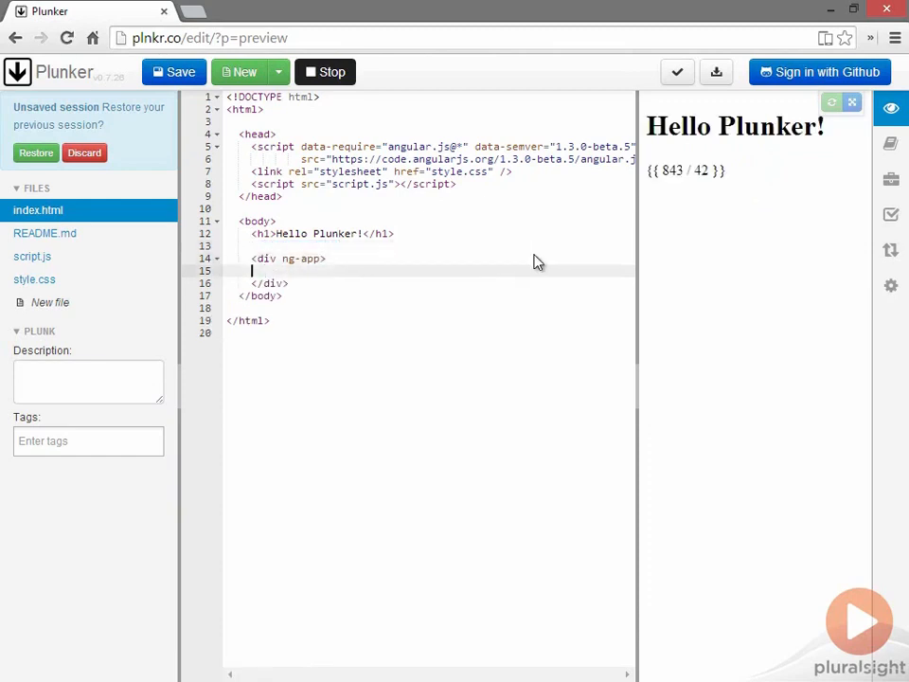
Place {{ 843 / 42 }} inside the ng-app div so the preview shows 20.071428571428573
type("{{ 843 / 42 }}")
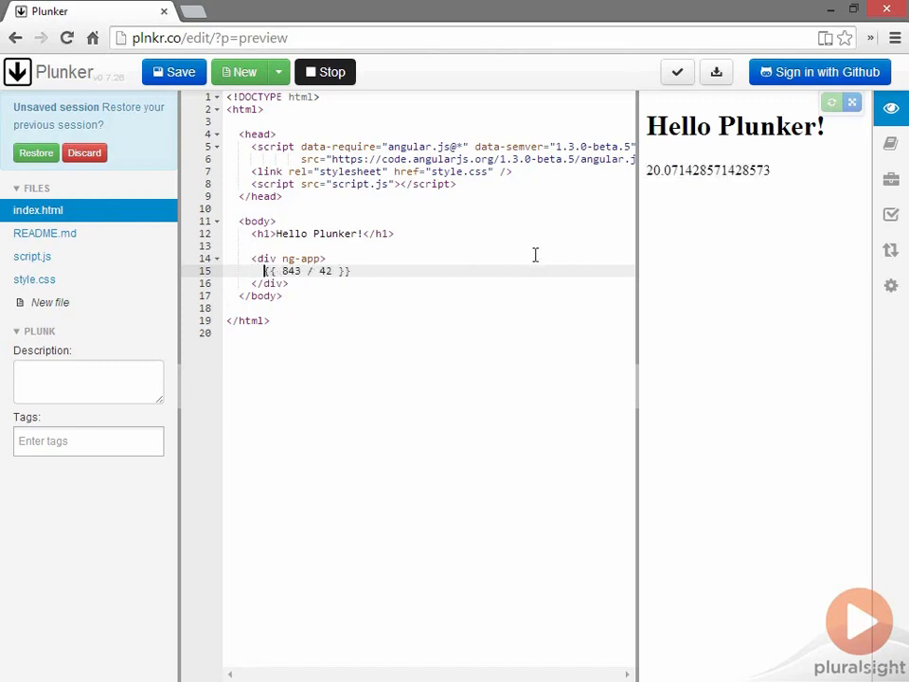
mouse_move(519, 337)
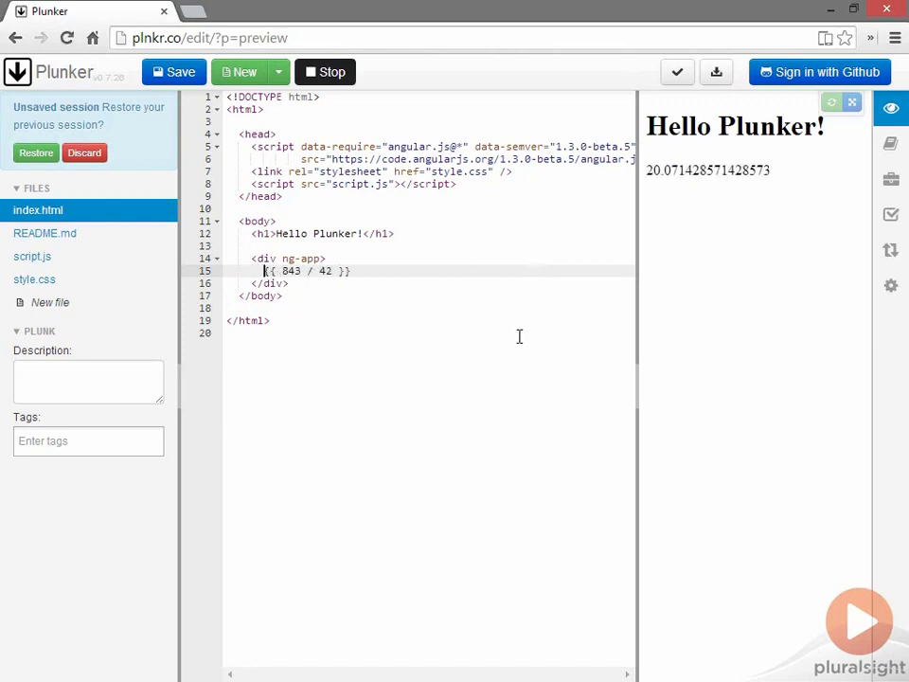